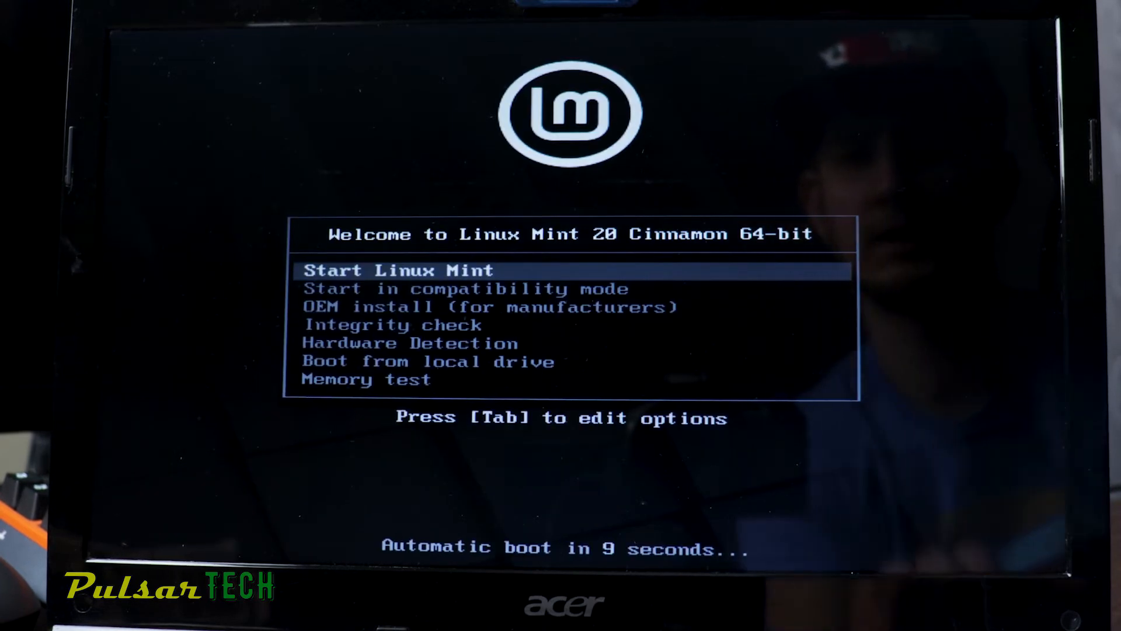
Step: Boot the live Linux Mint 20 Cinnamon session from the boot menu
key("Down")
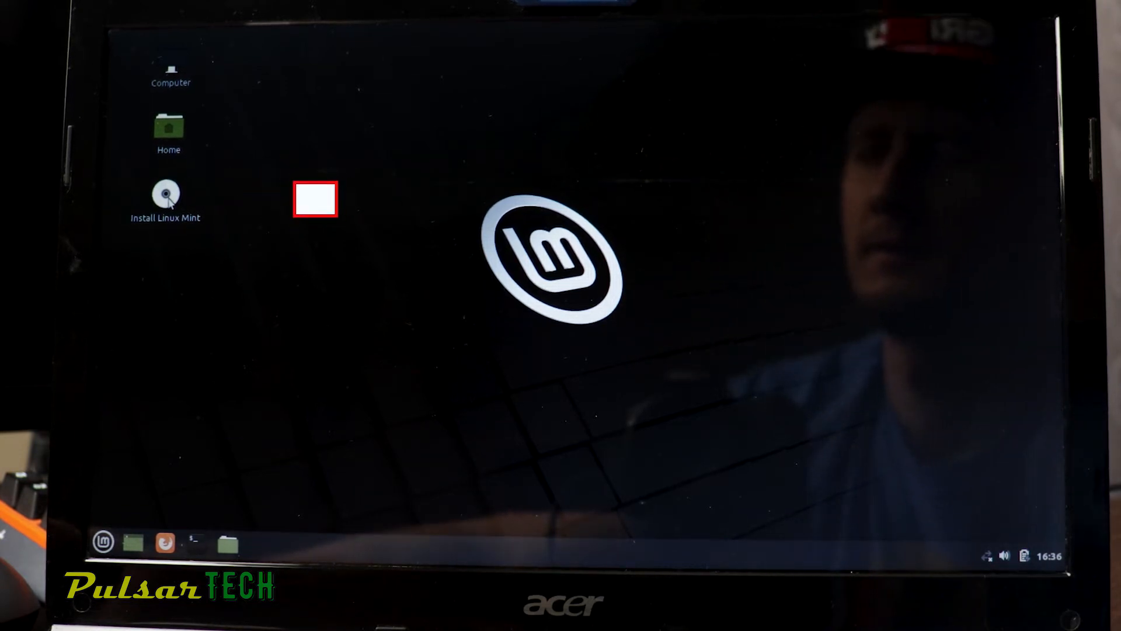
Step: Launch Install Linux Mint and accept English with the English (US) keyboard layout
double_click(165, 197)
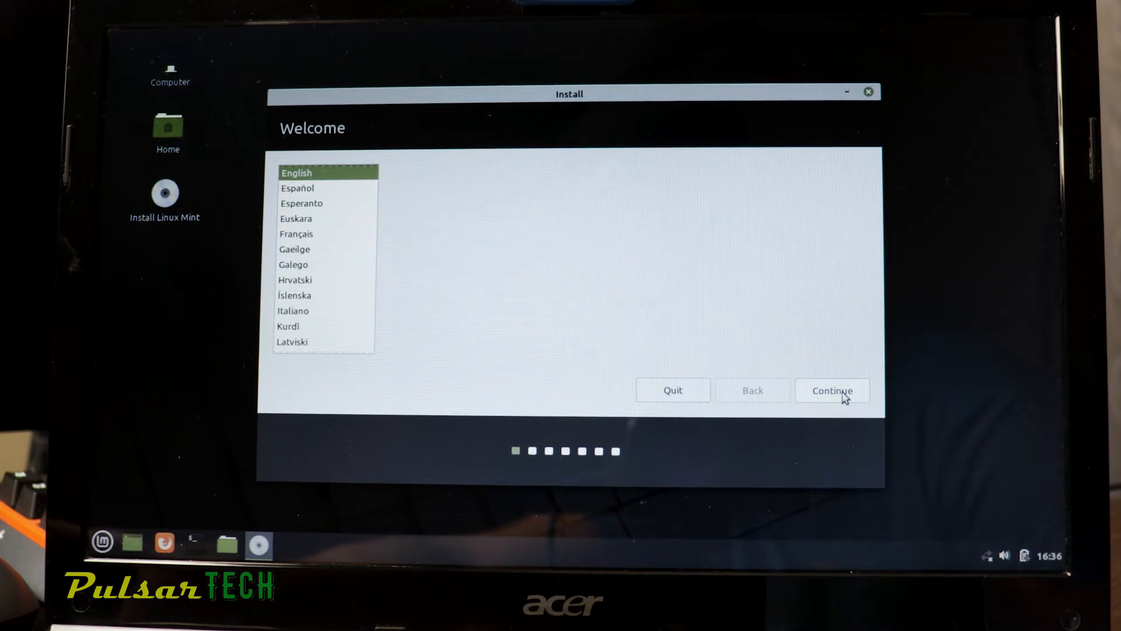
left_click(831, 391)
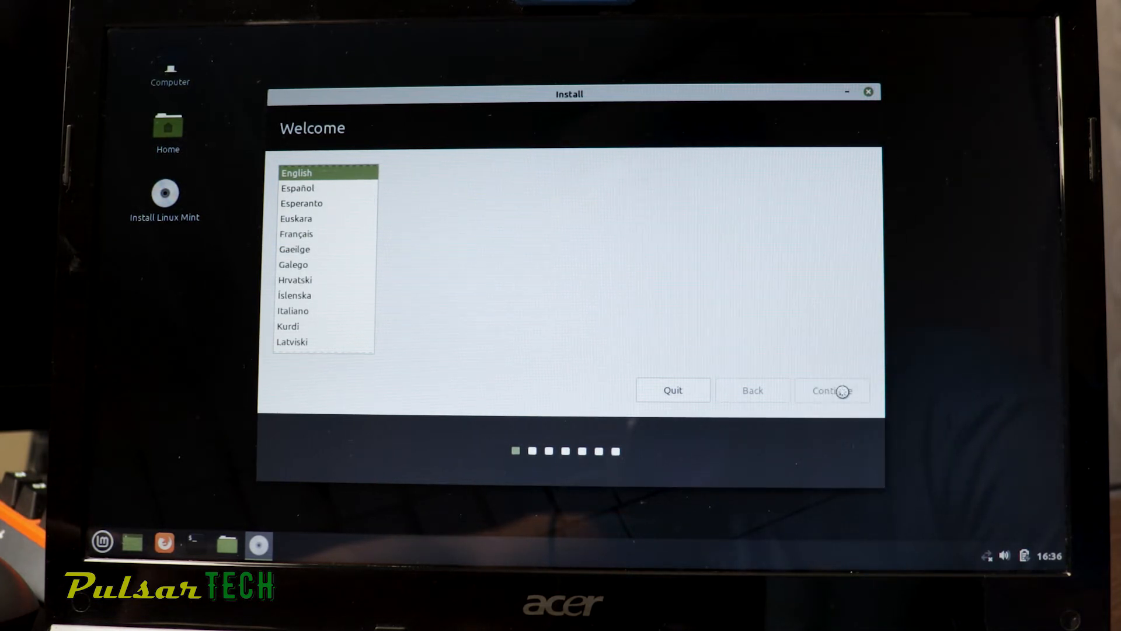
left_click(831, 390)
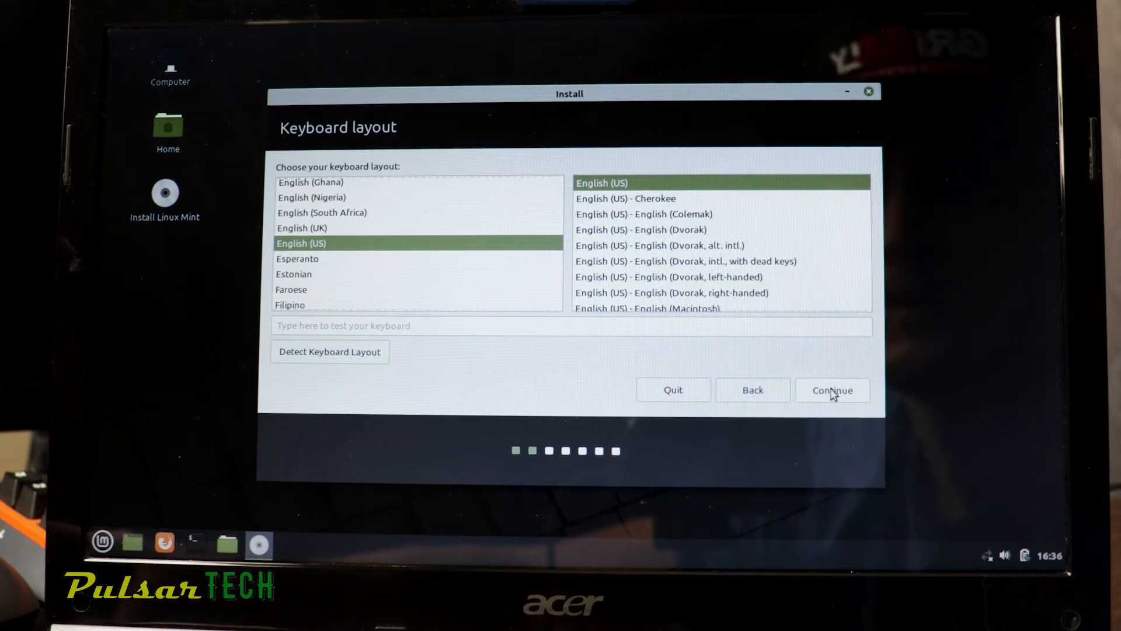
left_click(831, 390)
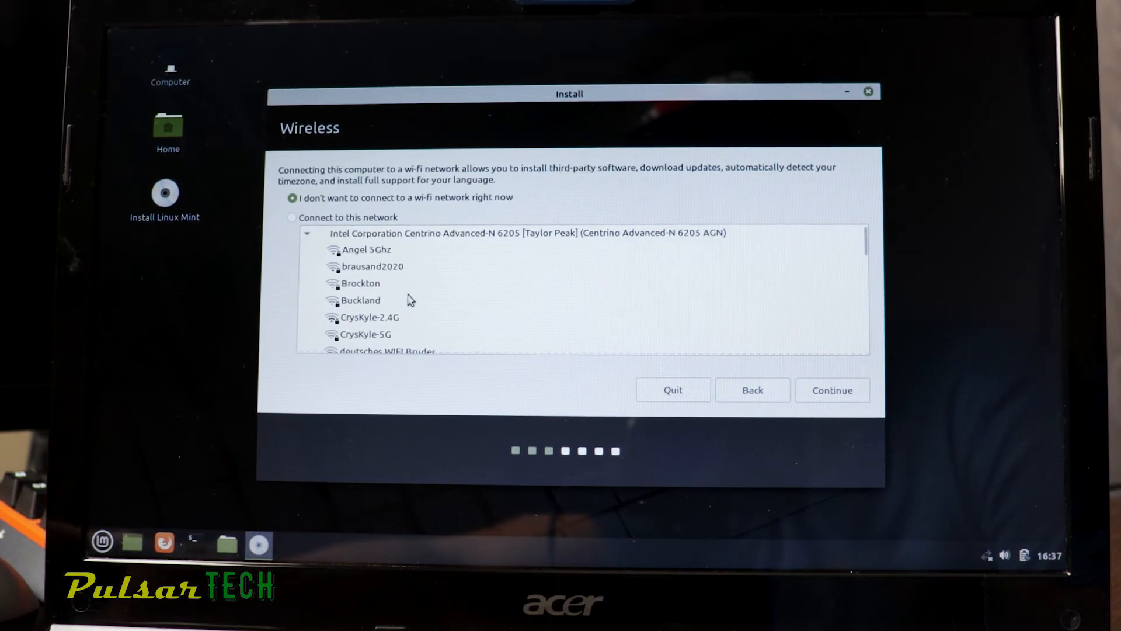
Step: Connect to the shaw-5560-5G Wi-Fi network with its password and continue to Multimedia codecs
scroll("down", 3)
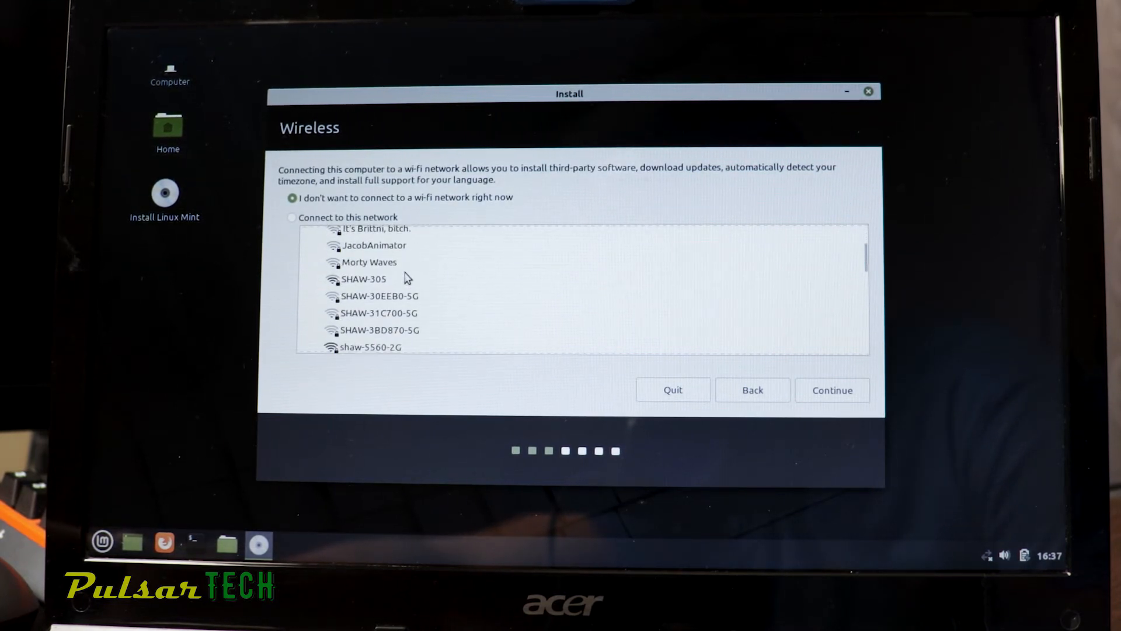
scroll("down", 3)
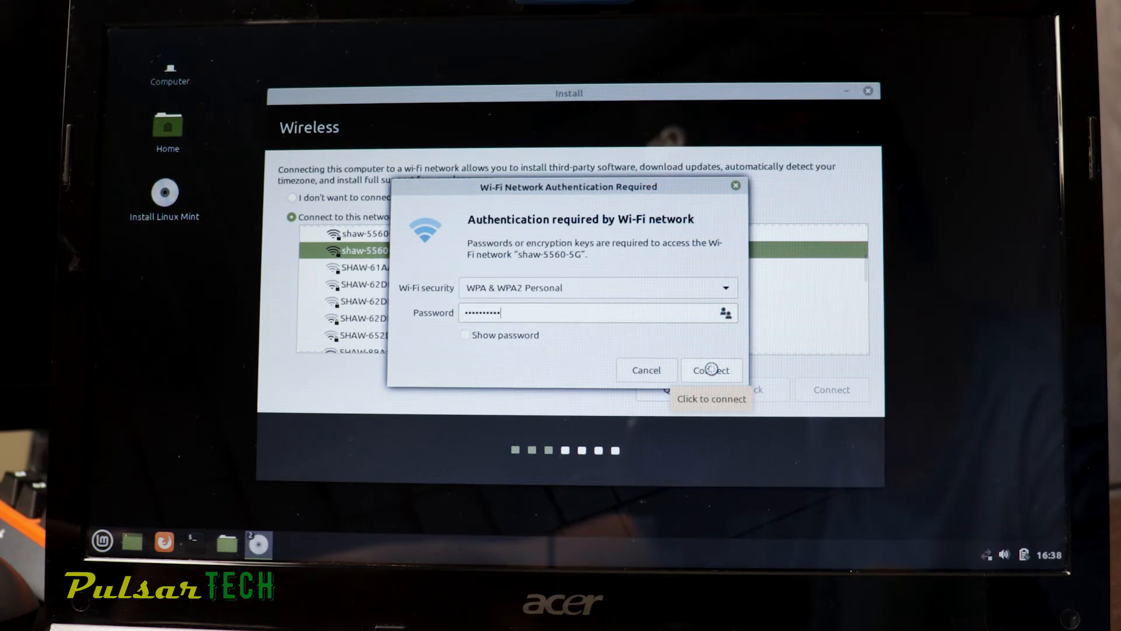
left_click(711, 370)
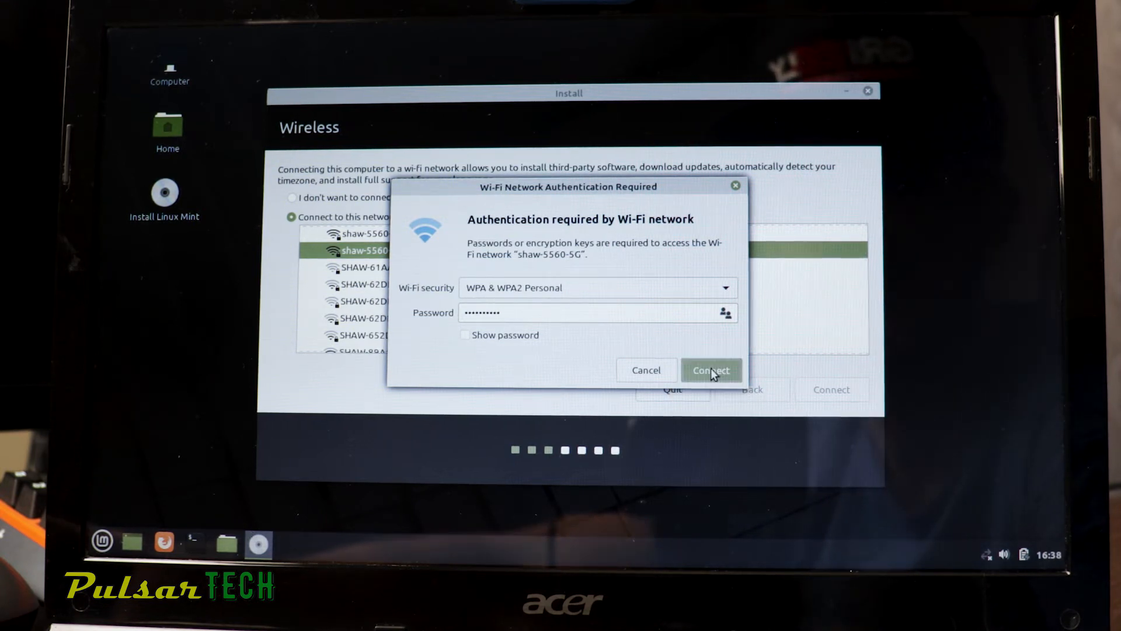
left_click(711, 370)
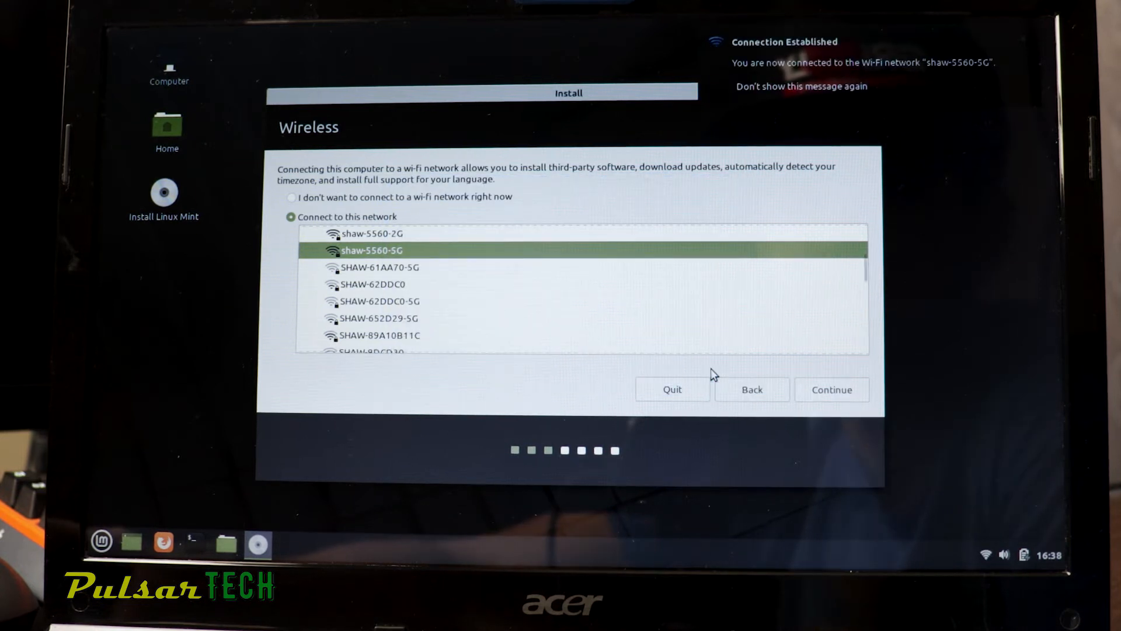
left_click(831, 389)
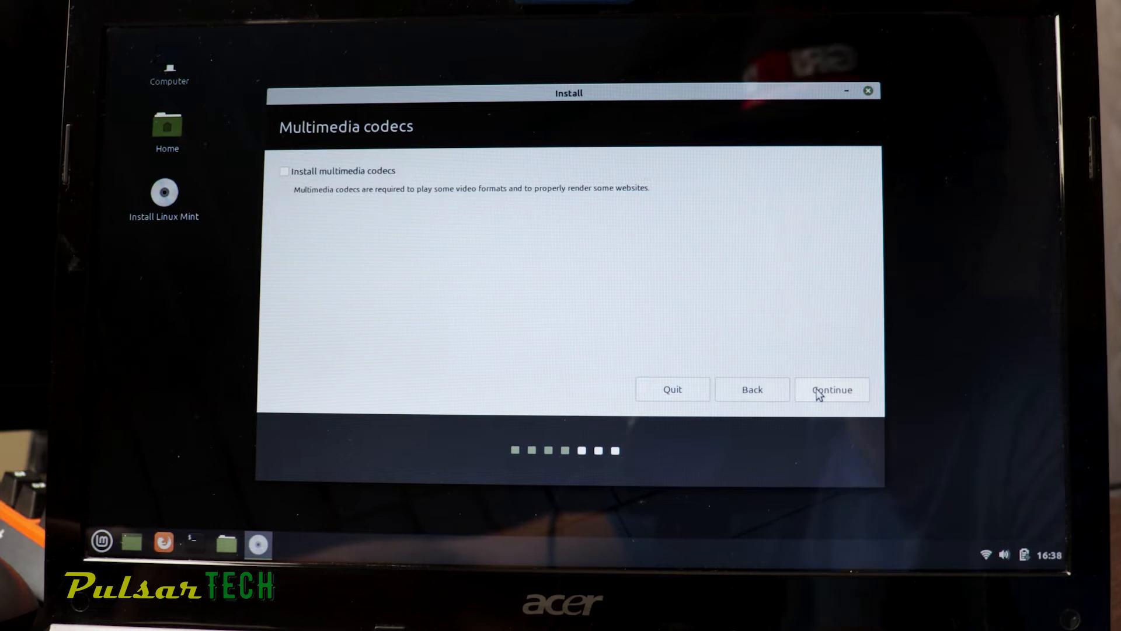
Step: Tick 'Install multimedia codecs' and continue to the Installation type step
left_click(284, 171)
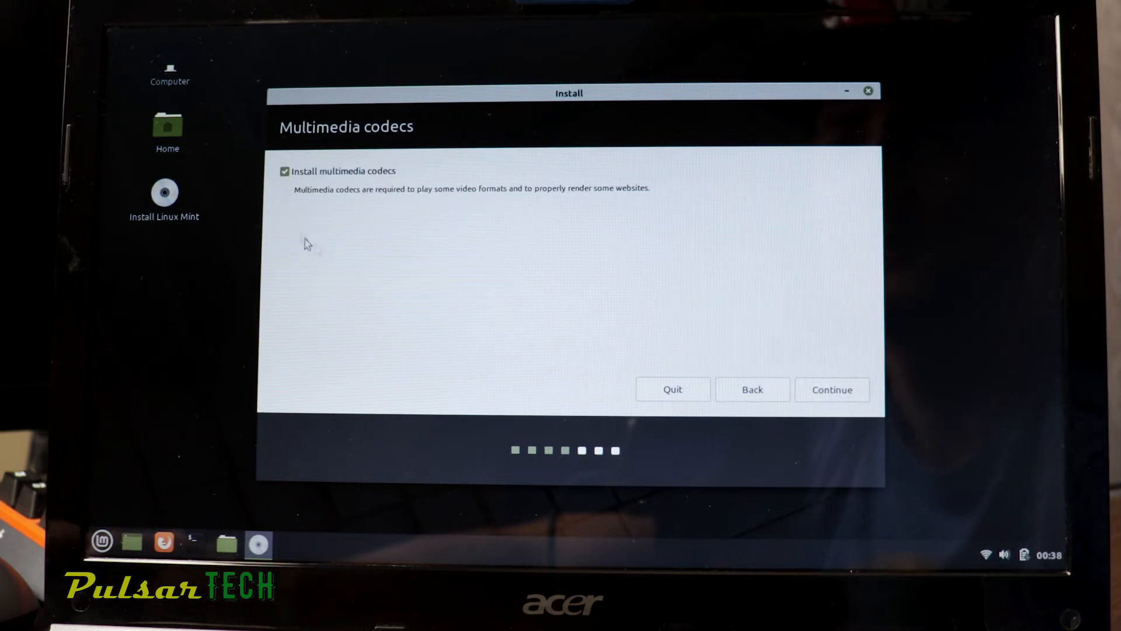
left_click(831, 389)
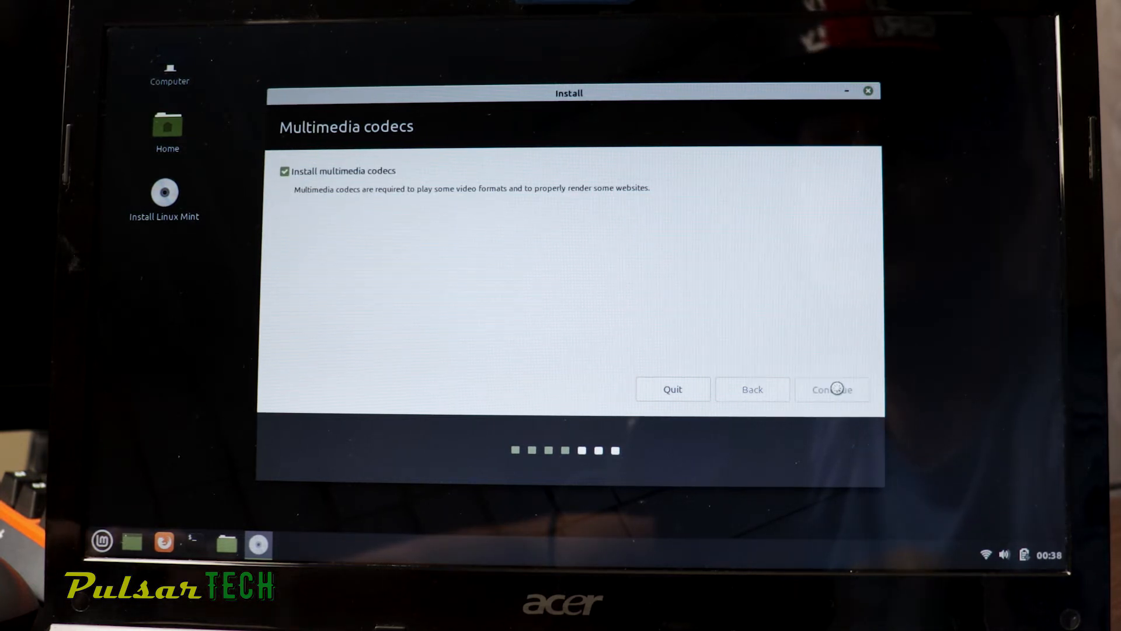
left_click(832, 389)
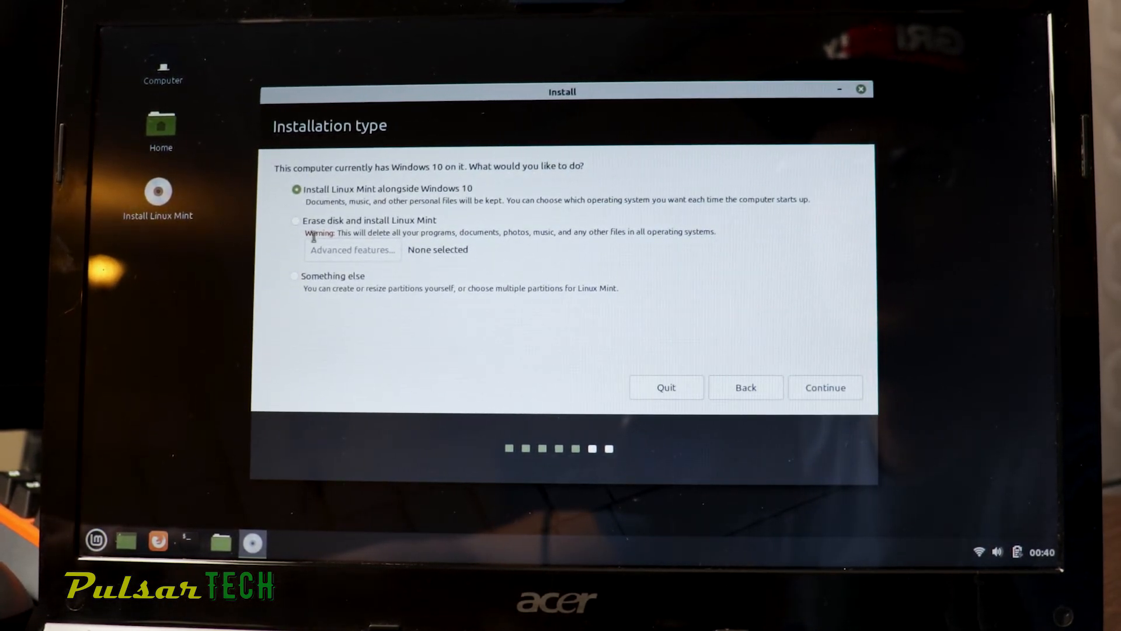
Step: Choose 'Something else' to reach the manual partition table
left_click(296, 276)
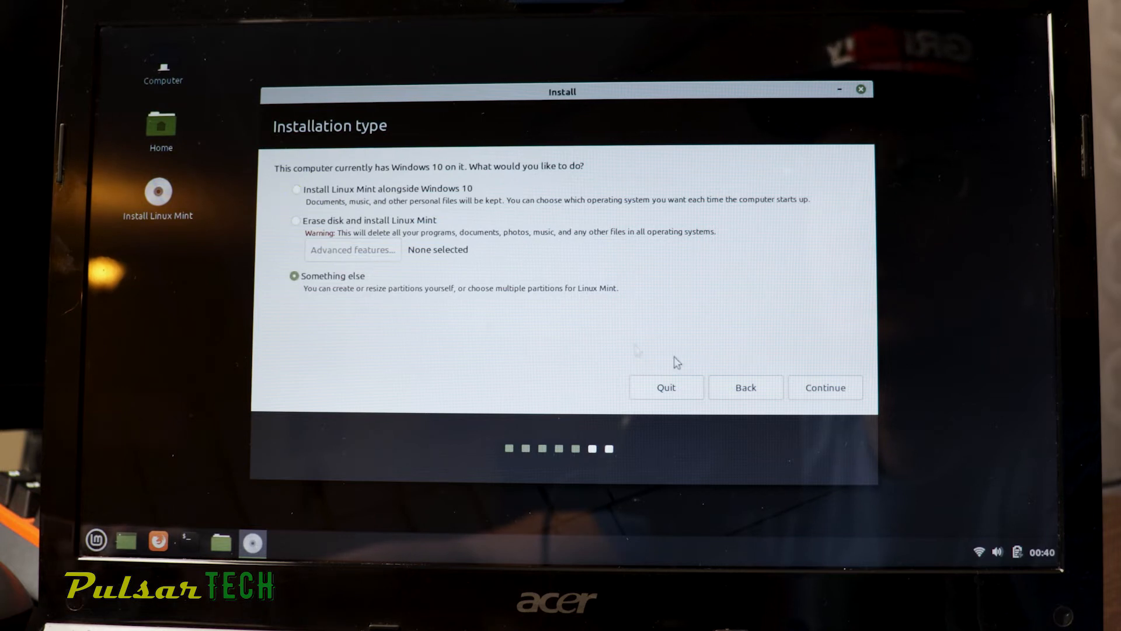
left_click(825, 387)
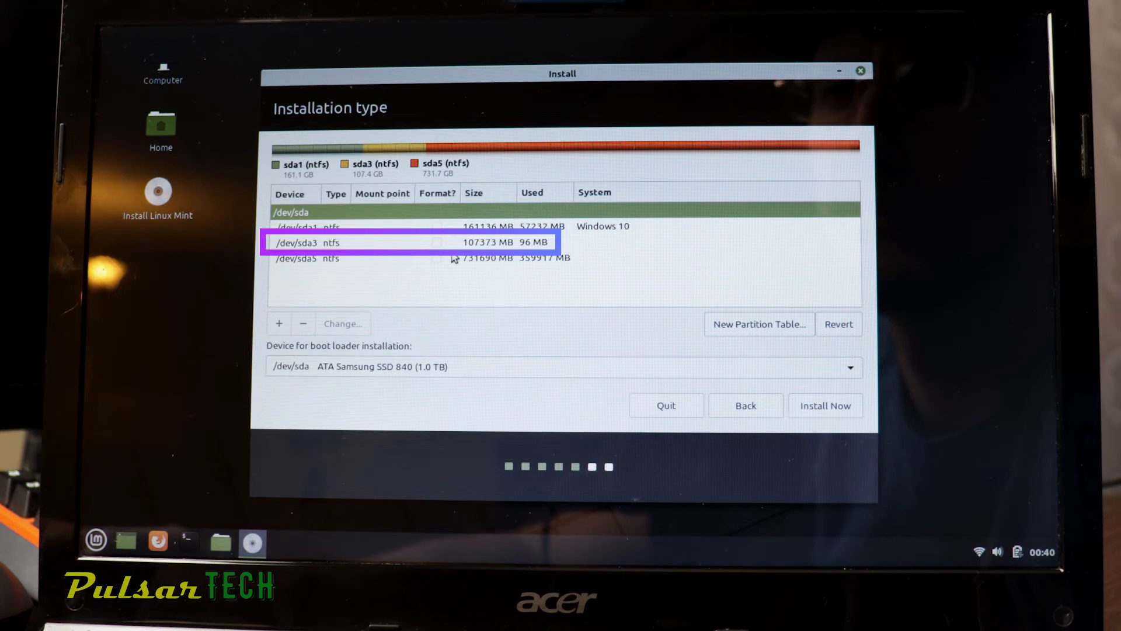
mouse_move(370, 264)
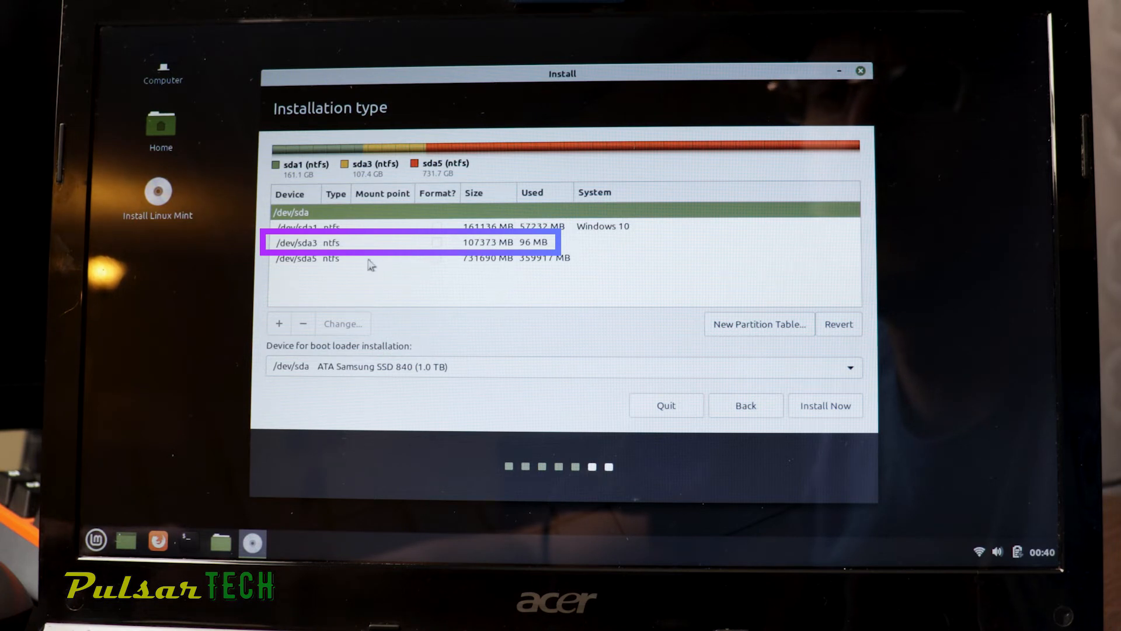
mouse_move(743, 368)
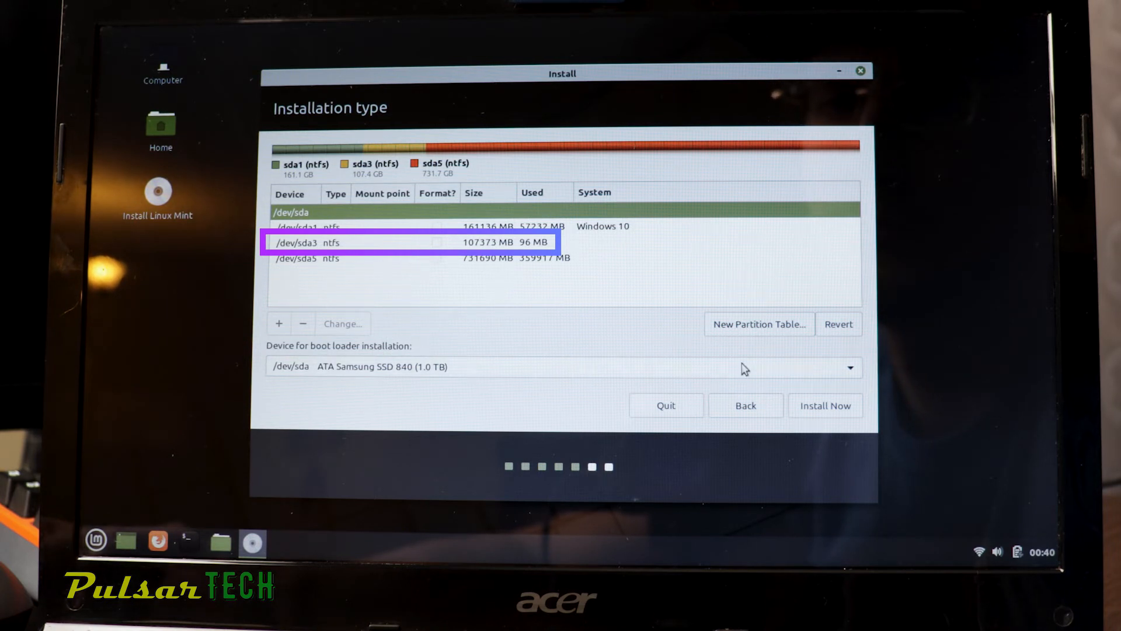
Step: Keep /dev/sda3 as an Ext4 journaling partition mounted at /
left_click(850, 367)
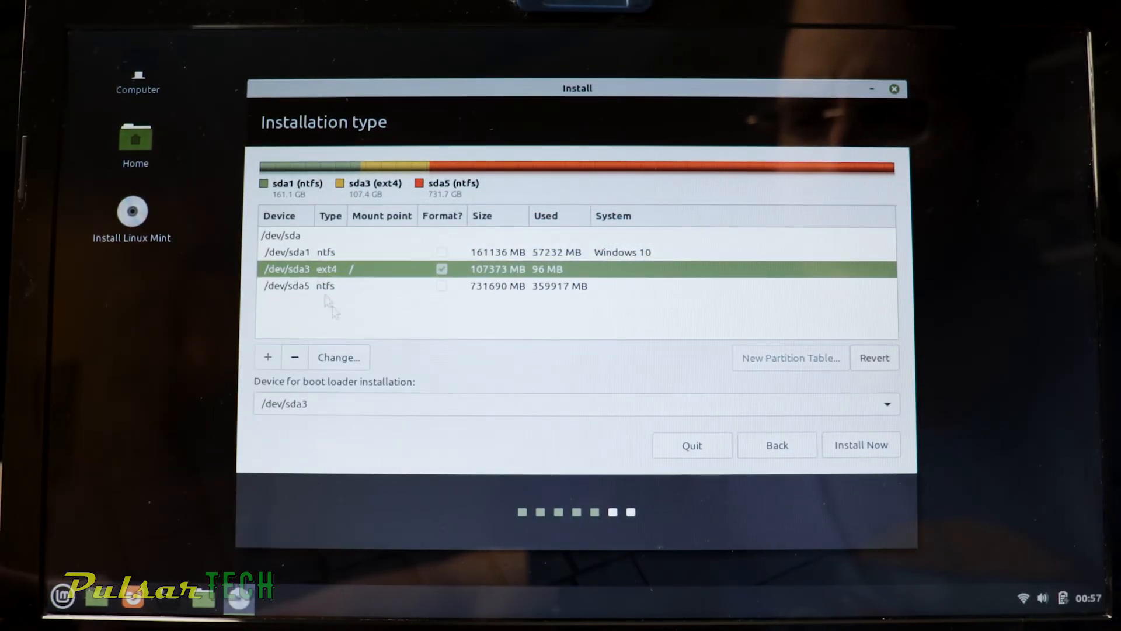
left_click(338, 357)
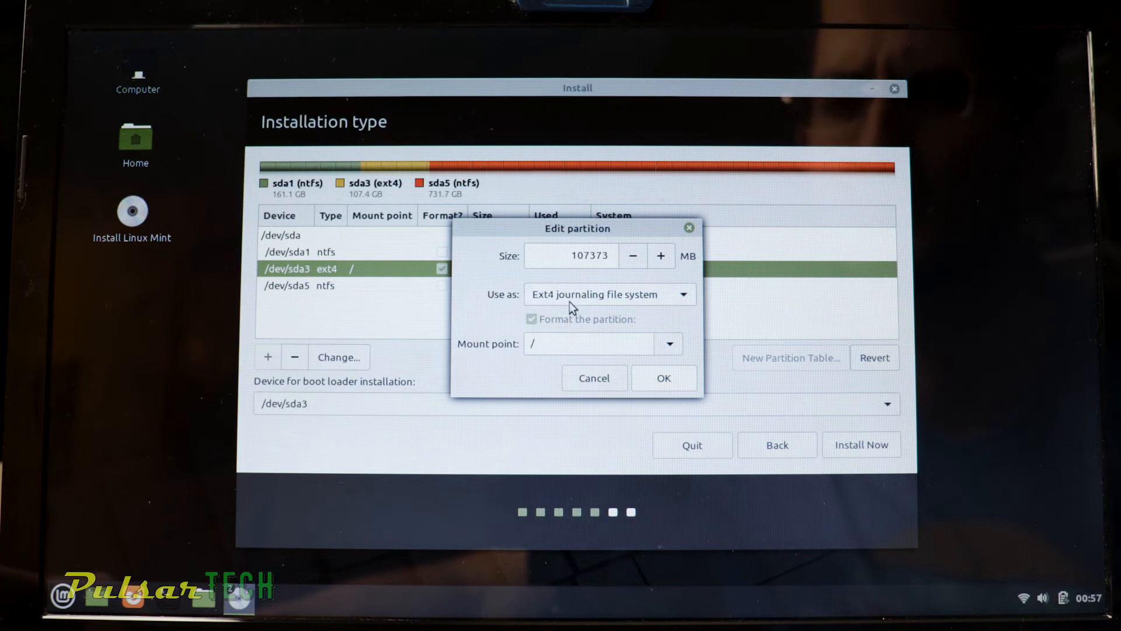
left_click(608, 294)
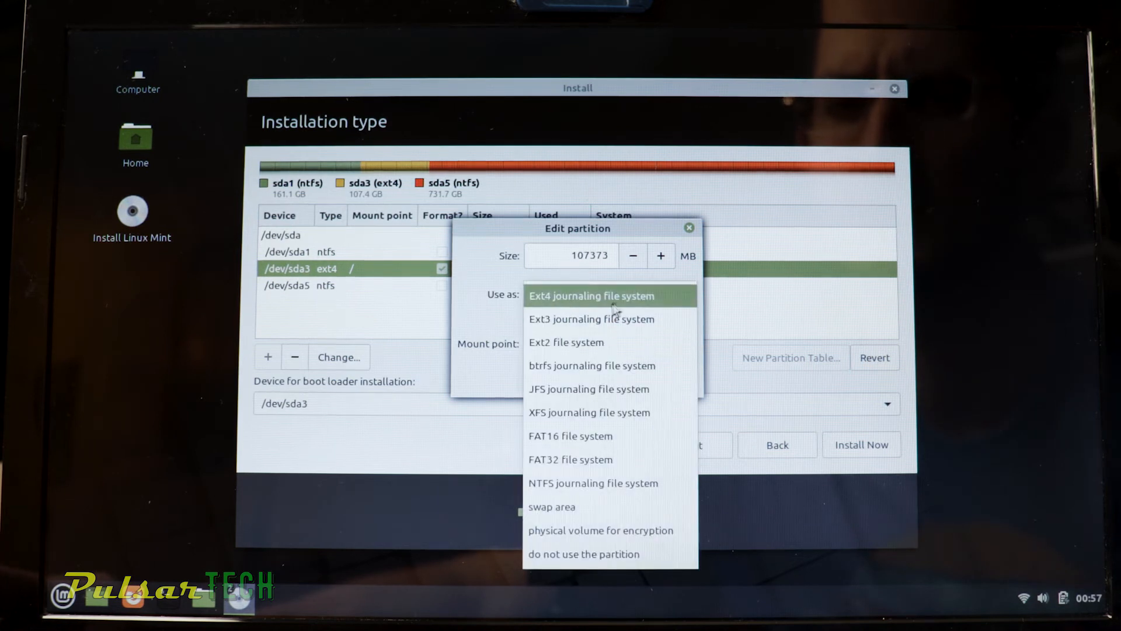
left_click(591, 295)
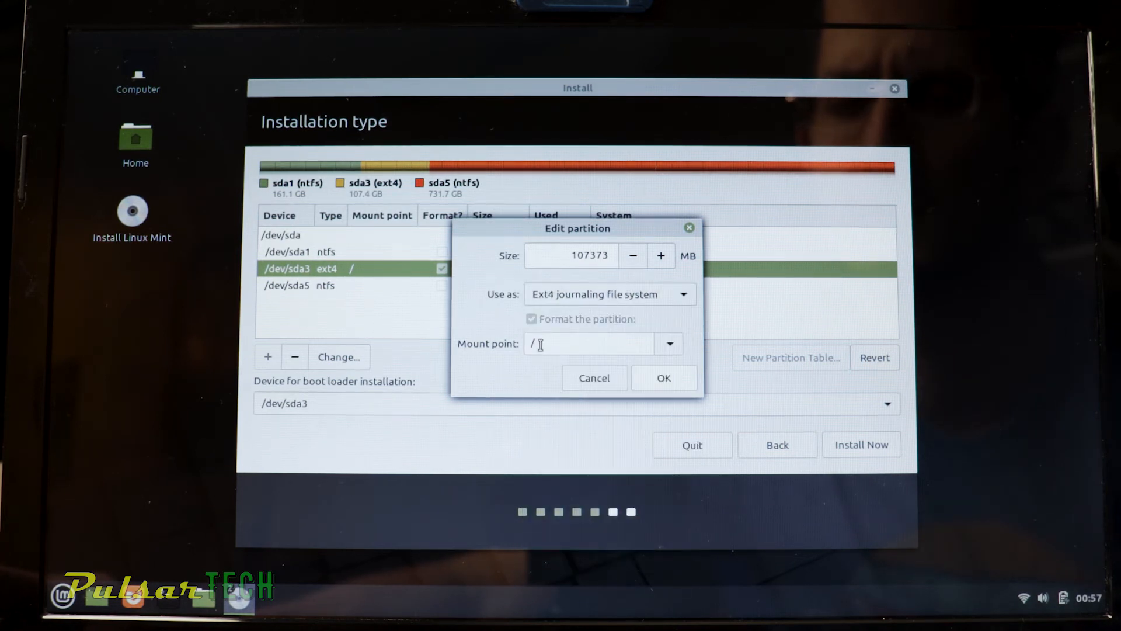
left_click(669, 343)
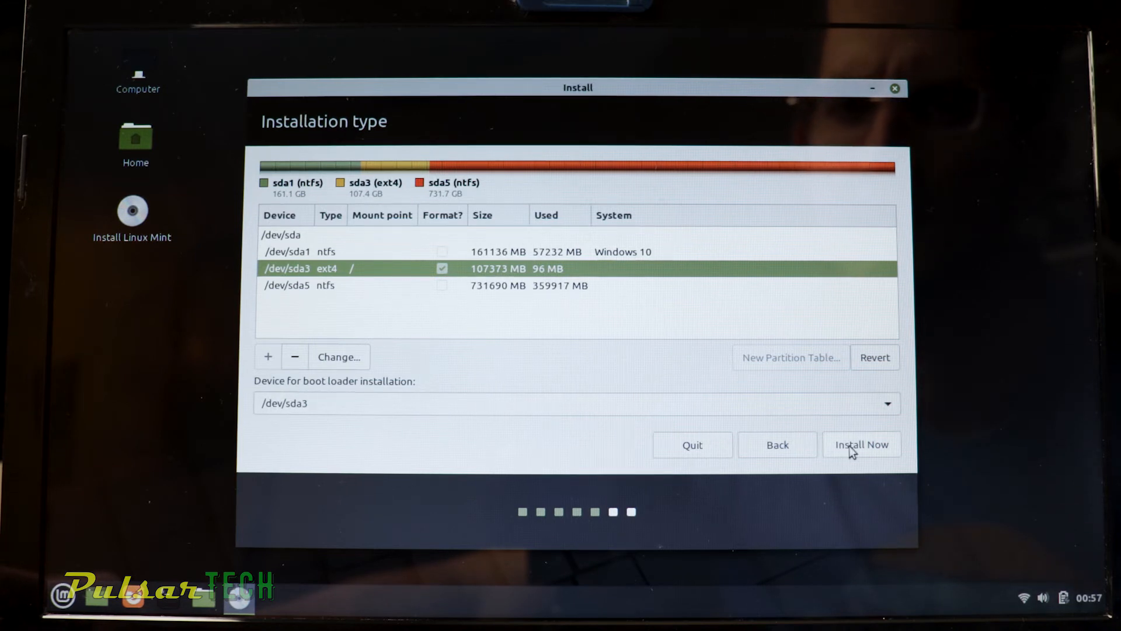
Step: Start Install Now, write the partition changes to disk, and accept Vancouver as location
left_click(861, 444)
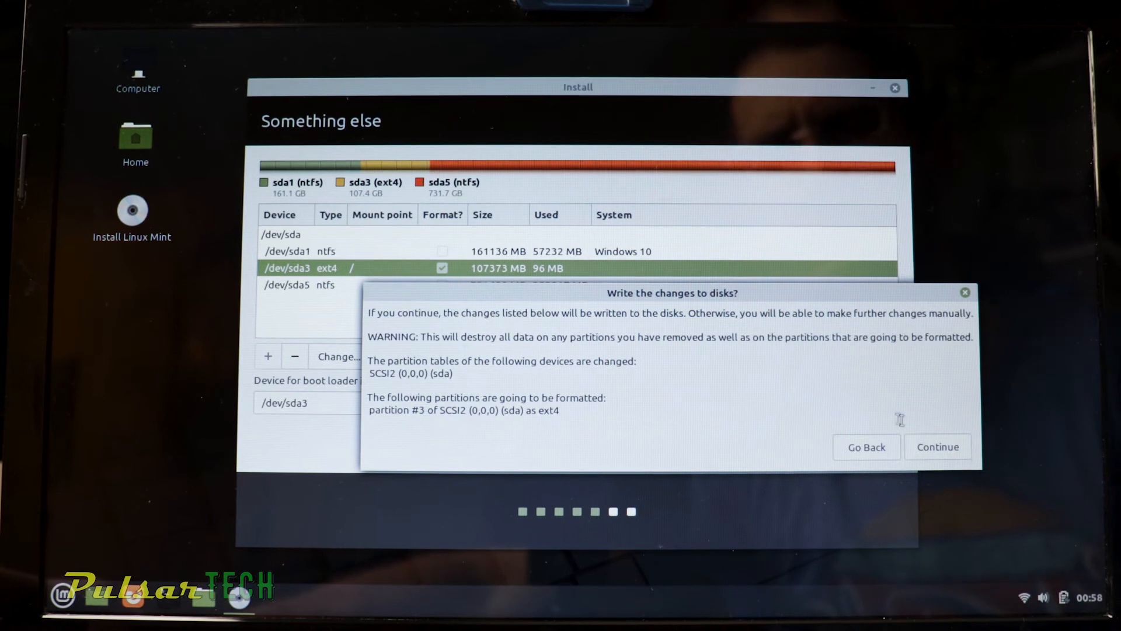
left_click(937, 446)
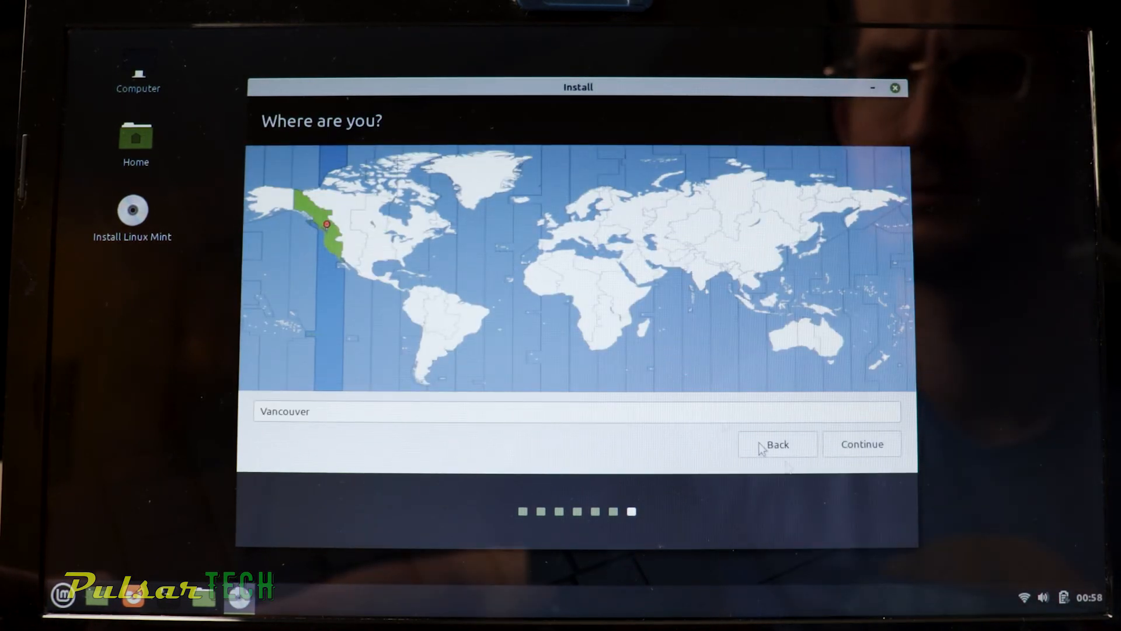
left_click(860, 444)
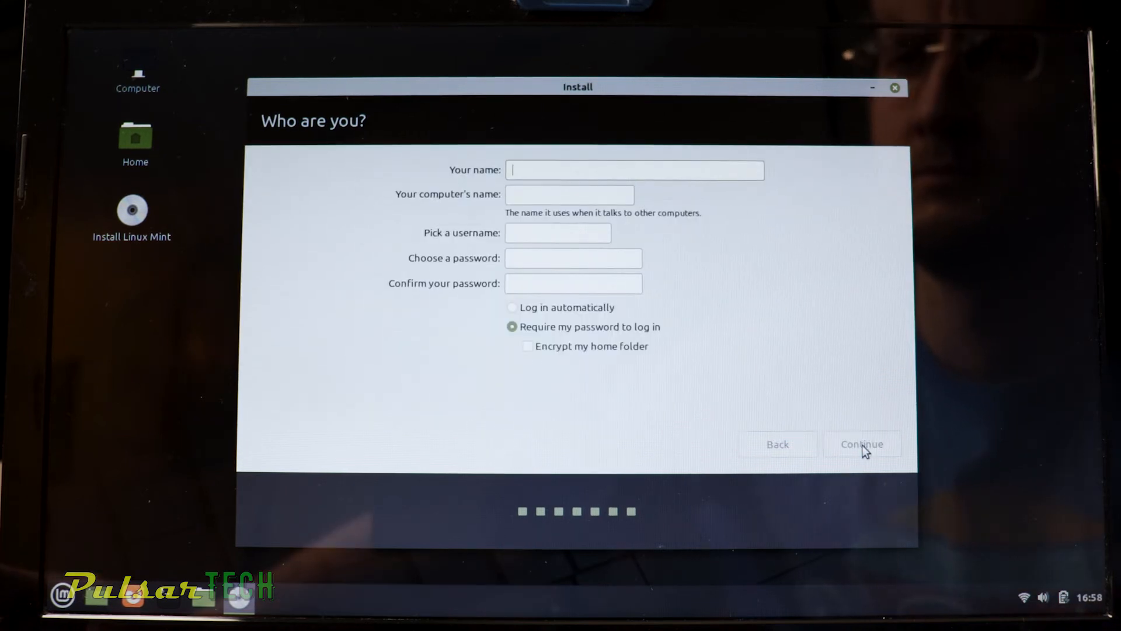
Step: Enter 'Pulsar' account details, require a login password and encrypt the home folder
type("PulsarTech")
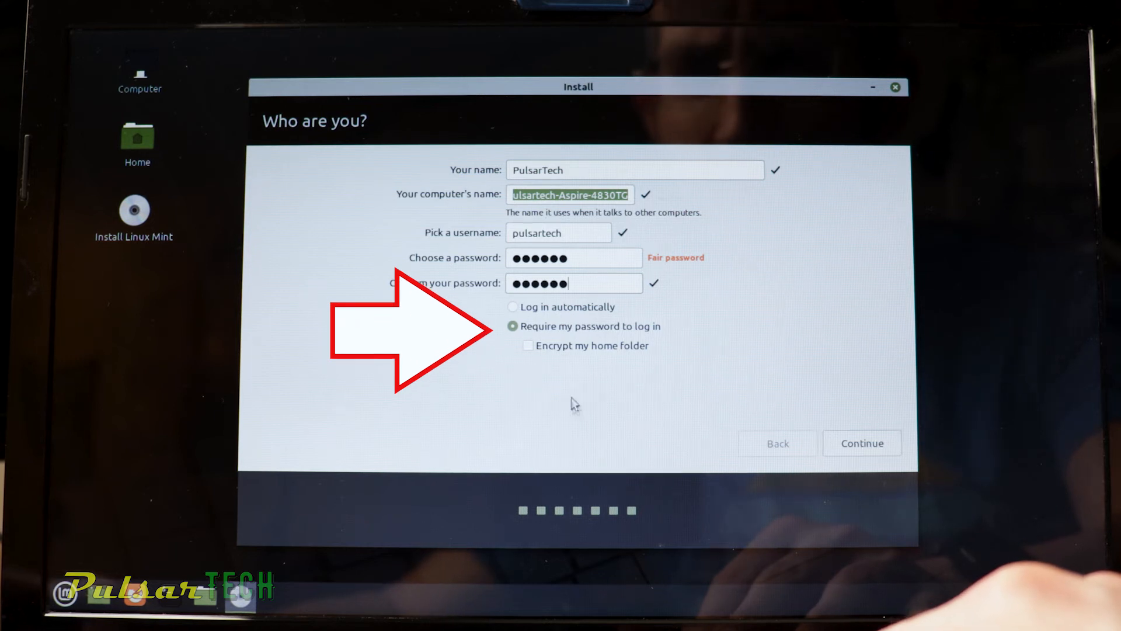
left_click(528, 345)
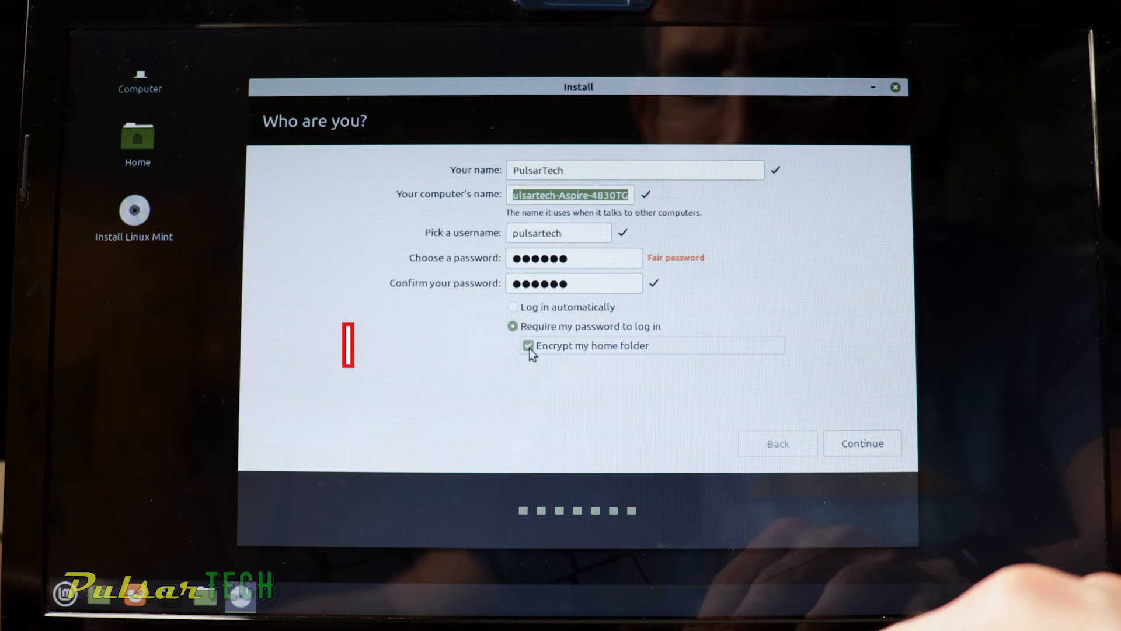
left_click(862, 443)
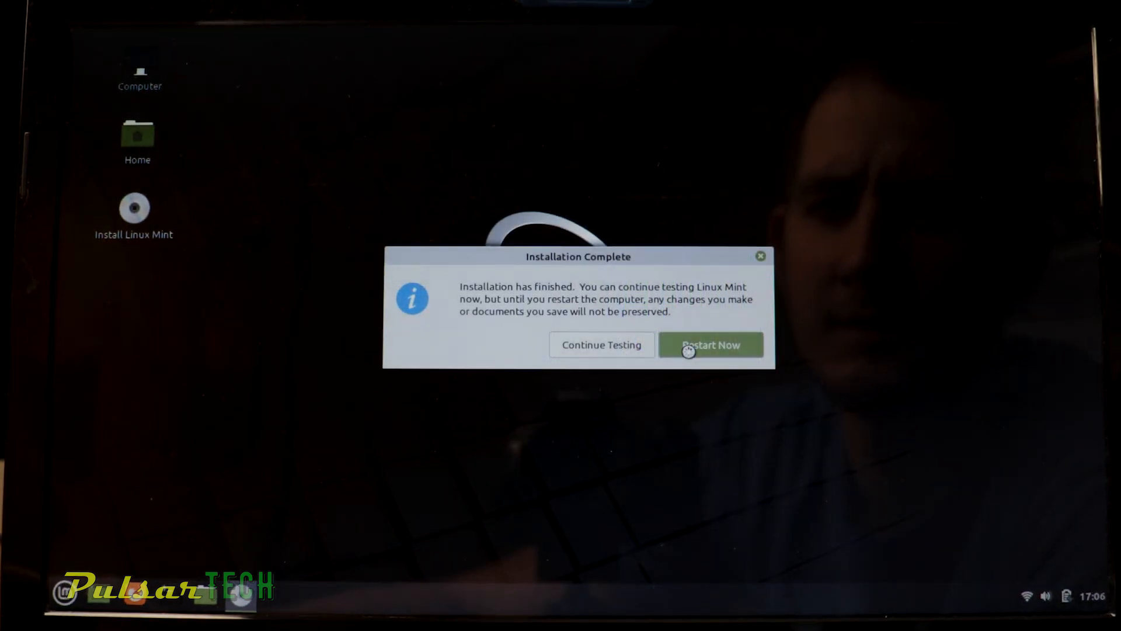
Step: Restart now to boot into the installed Linux Mint system
left_click(710, 344)
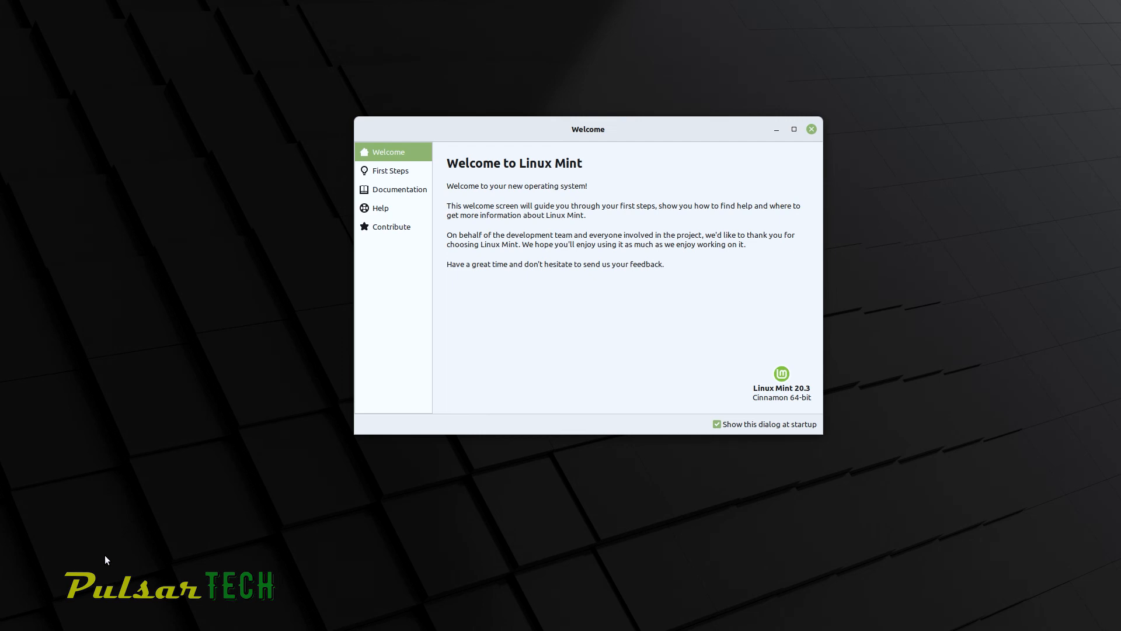
Step: In First Steps, flip Desktop Colors to the dark theme
left_click(391, 170)
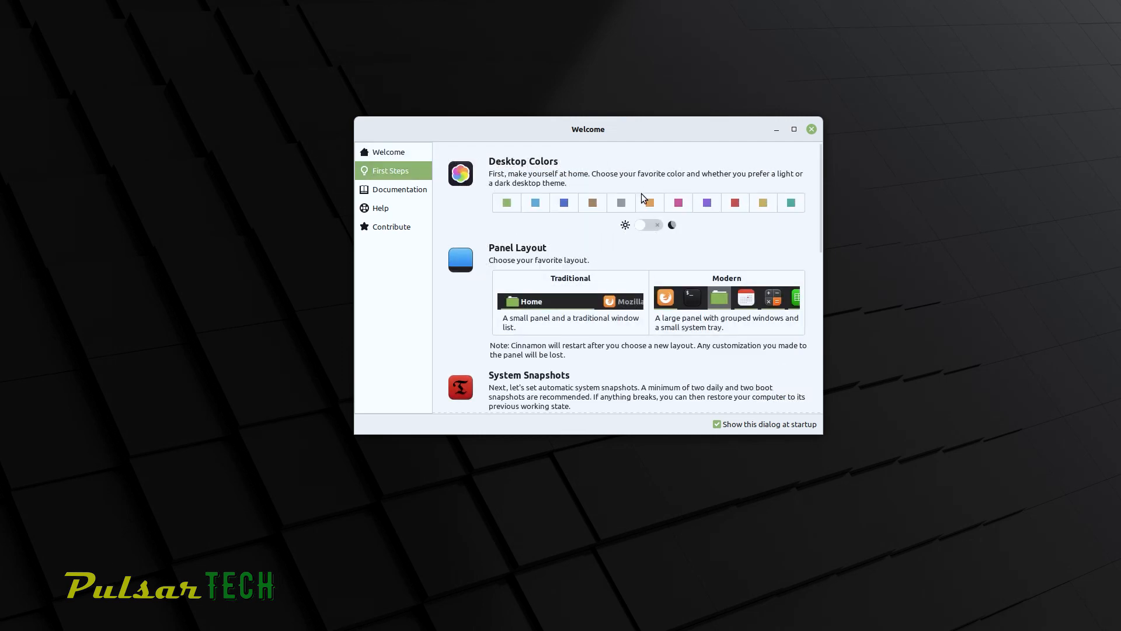
left_click(647, 224)
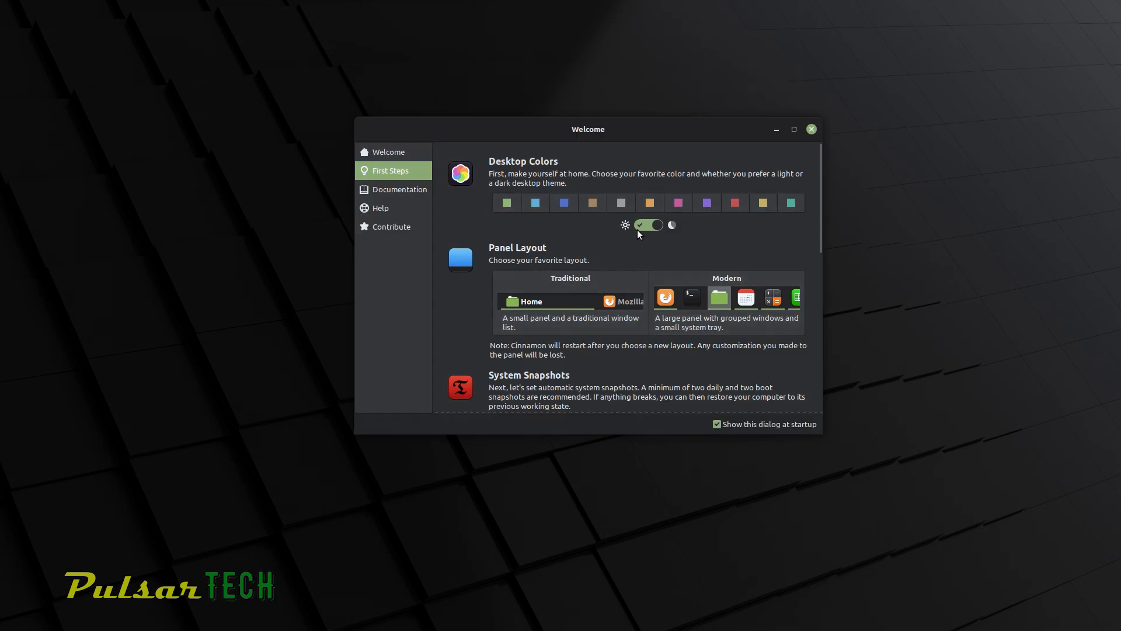
mouse_move(649, 240)
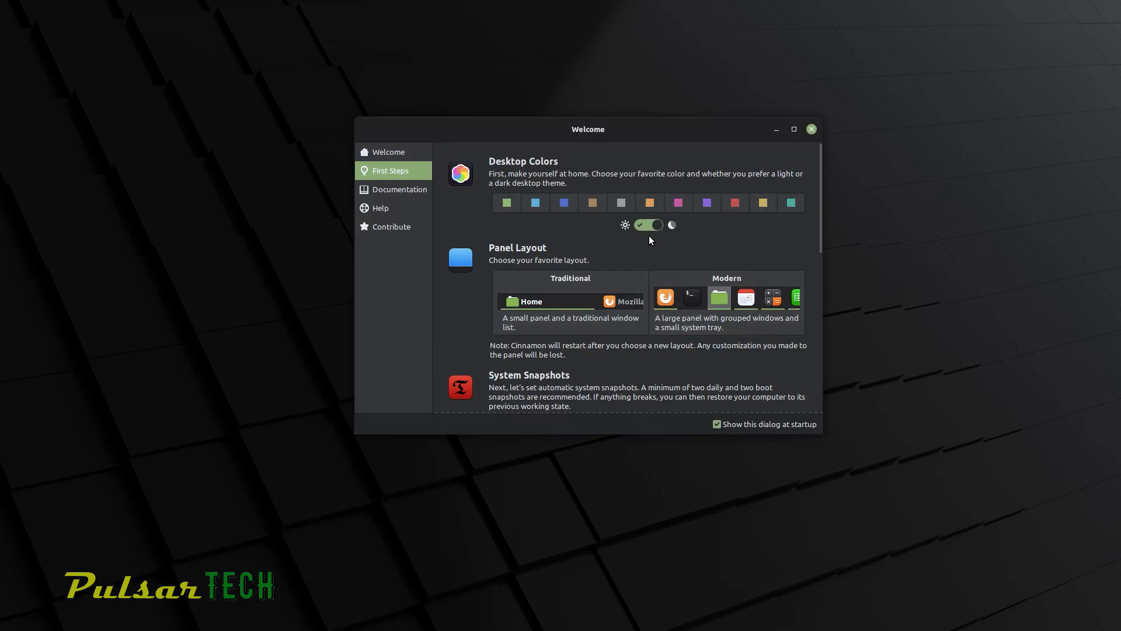
left_click(506, 202)
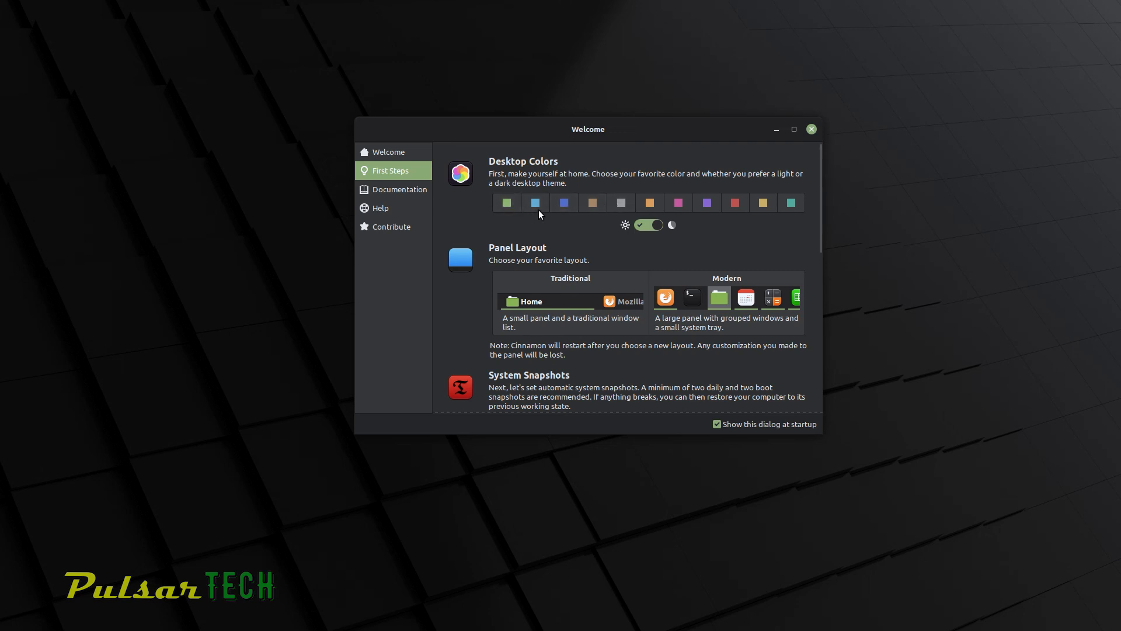
left_click(563, 203)
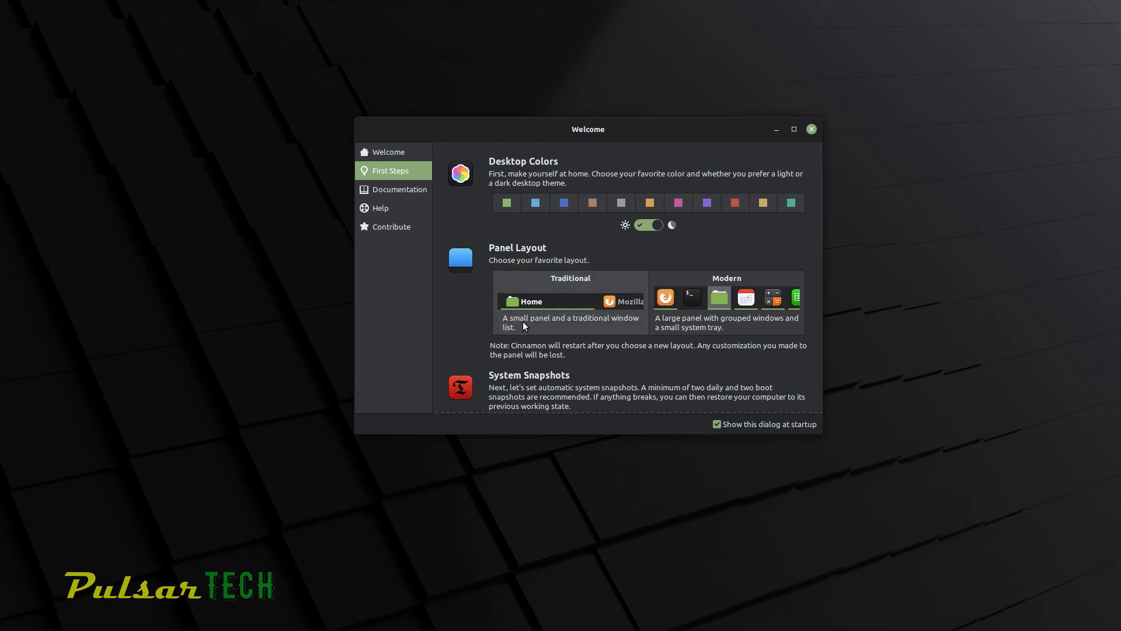
mouse_move(475, 337)
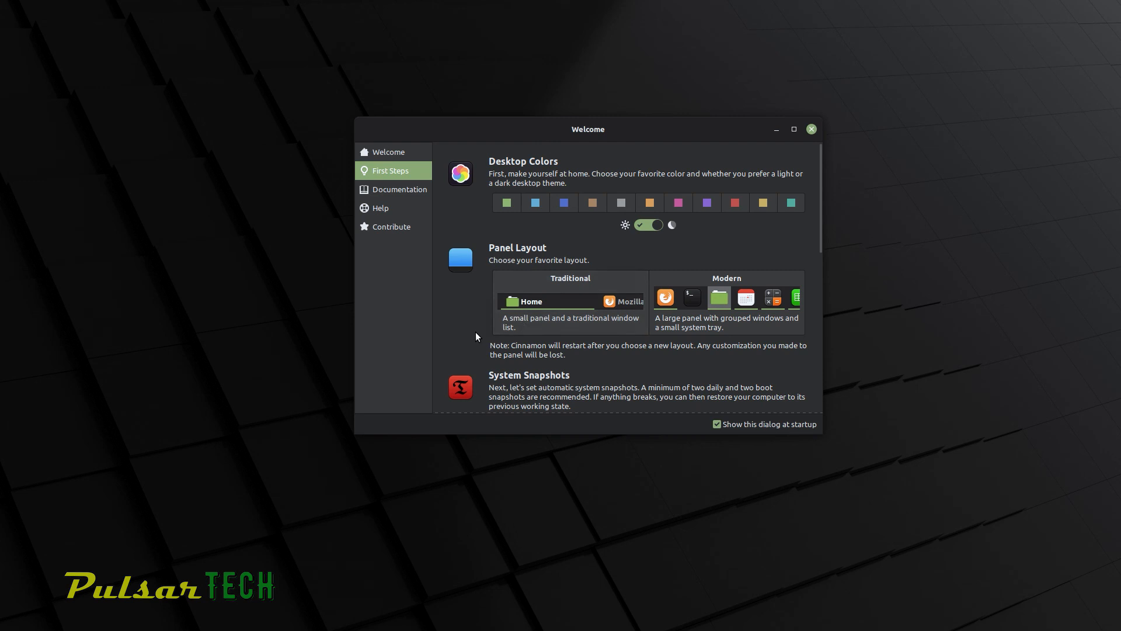